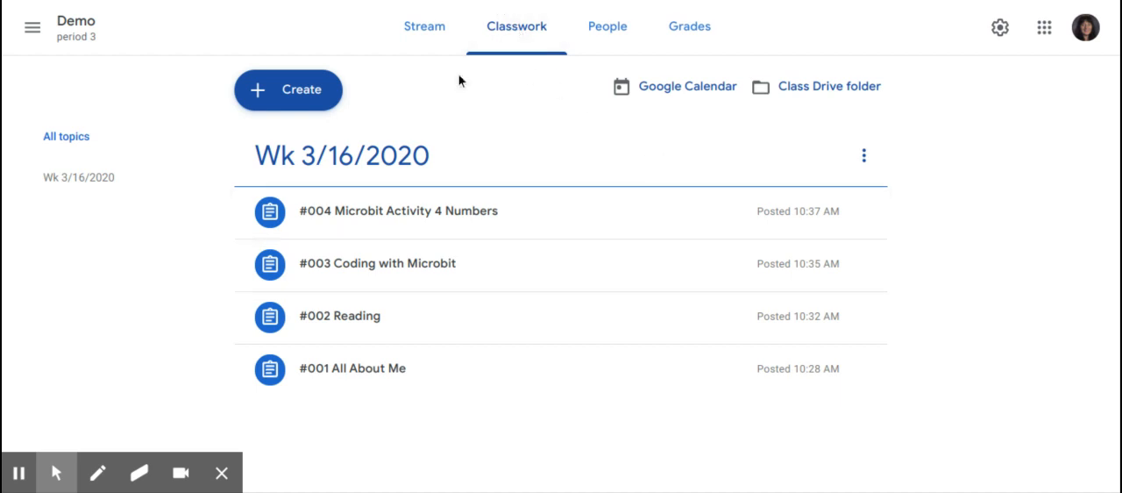
Show the Create menu of classwork post types
click(288, 89)
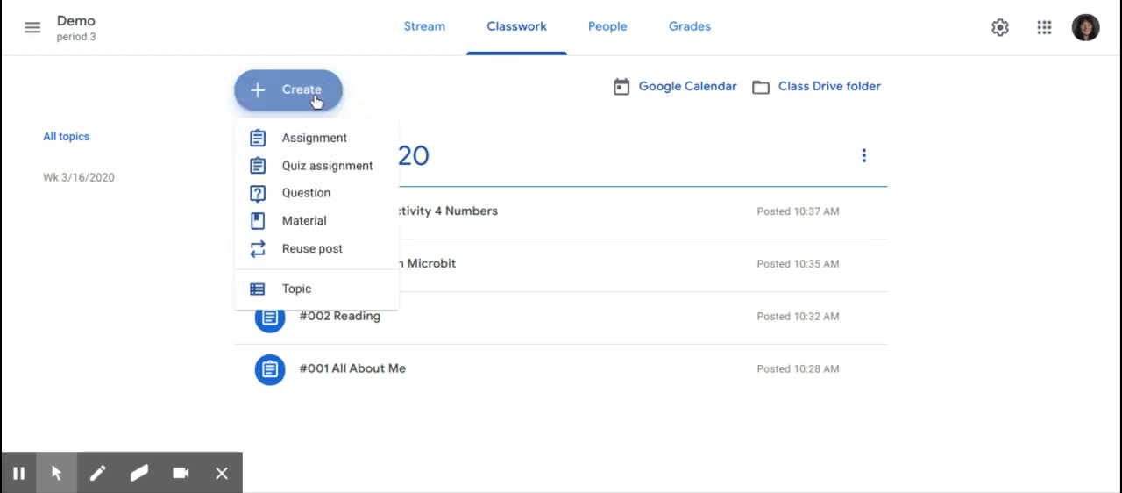
mouse_move(305, 193)
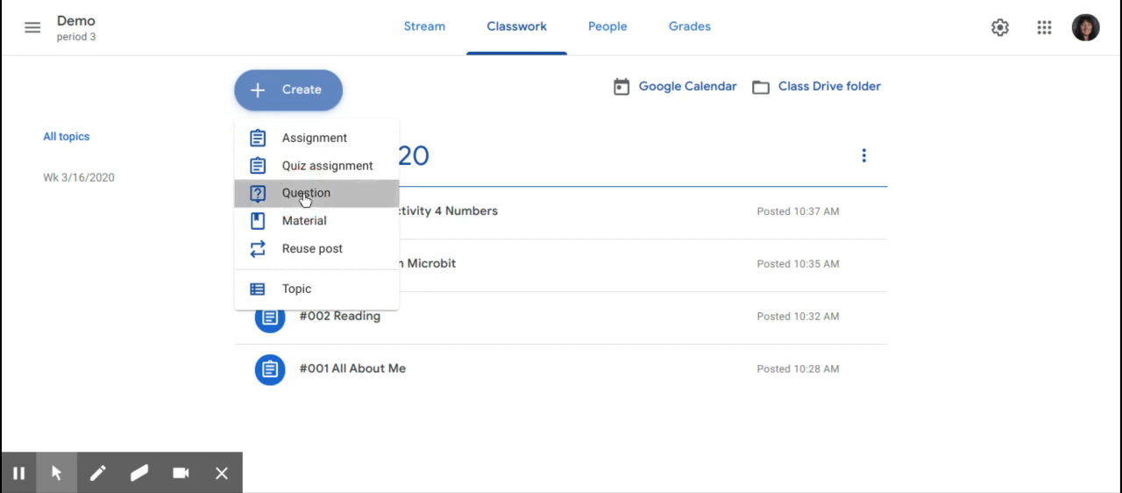
Start a new Question post and enter 'What did you read today?' with the typo corrected
click(305, 193)
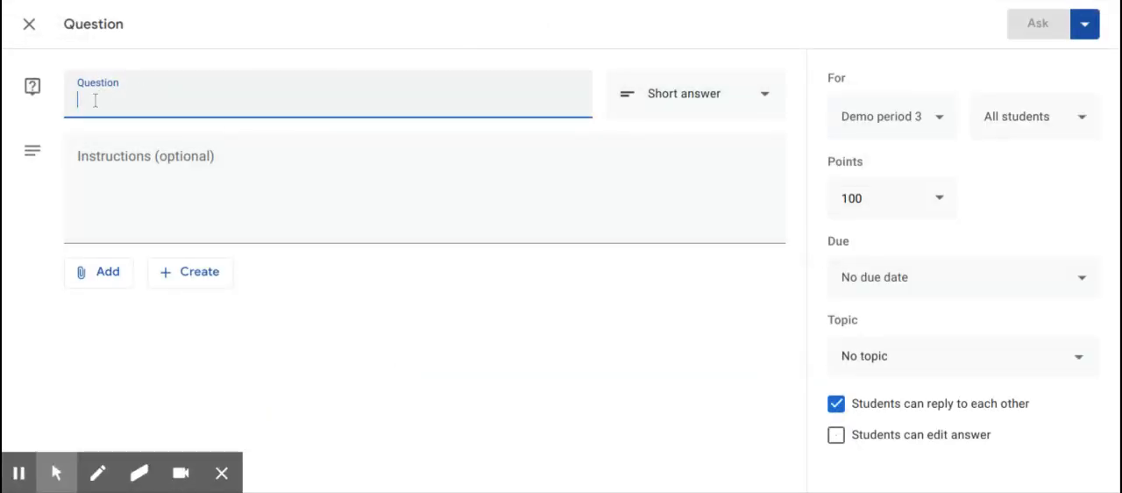
mouse_move(97, 105)
text(What did yuo r)
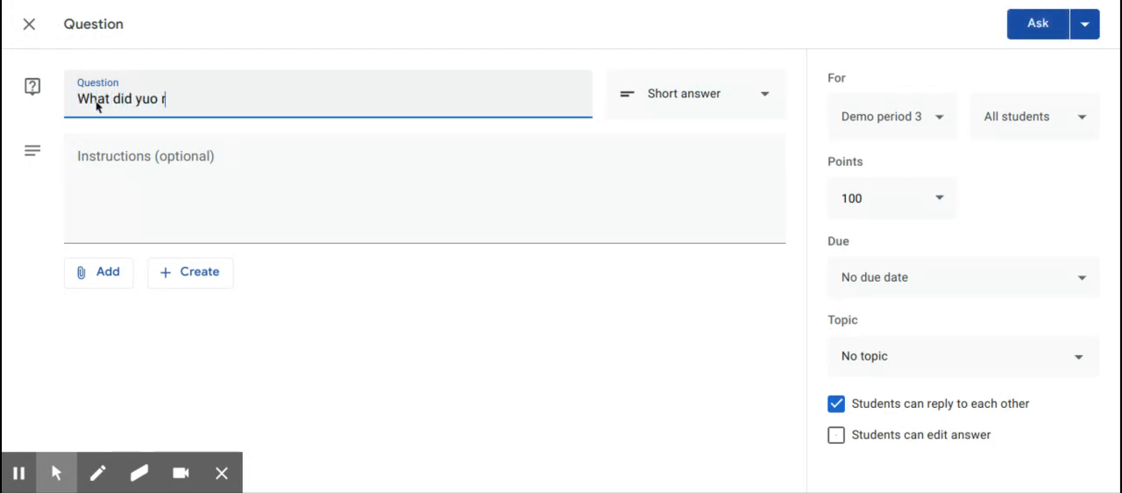
key(Backspace)
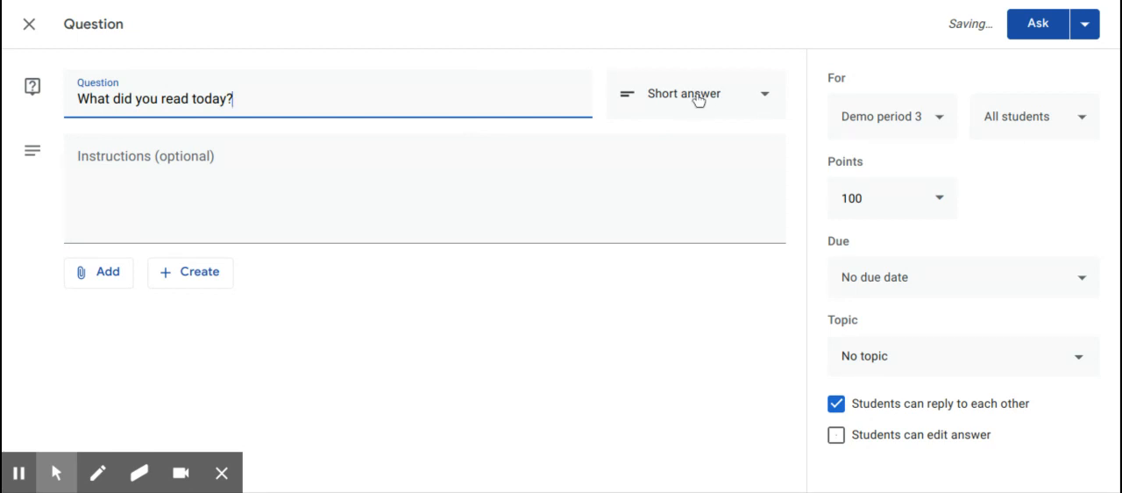
click(693, 94)
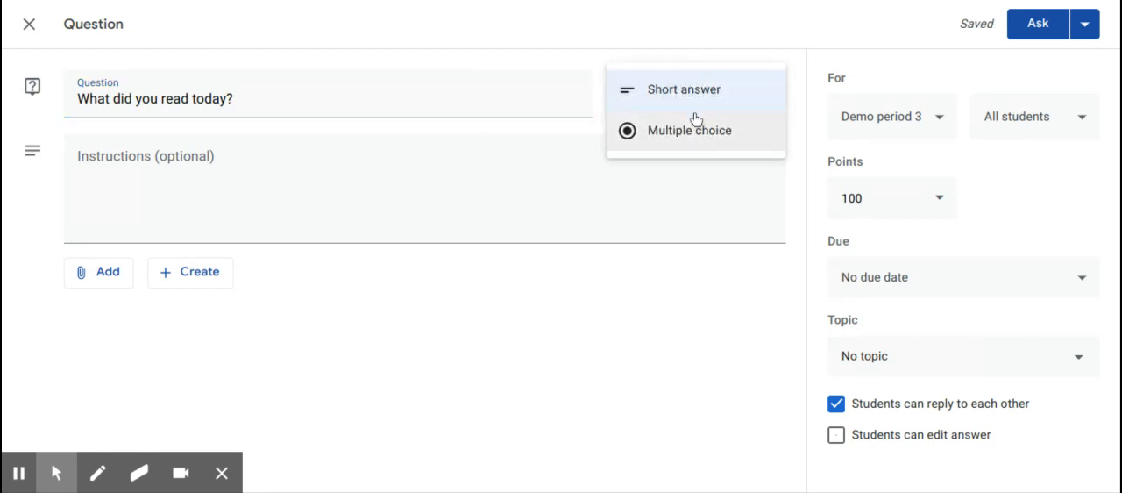
mouse_move(691, 130)
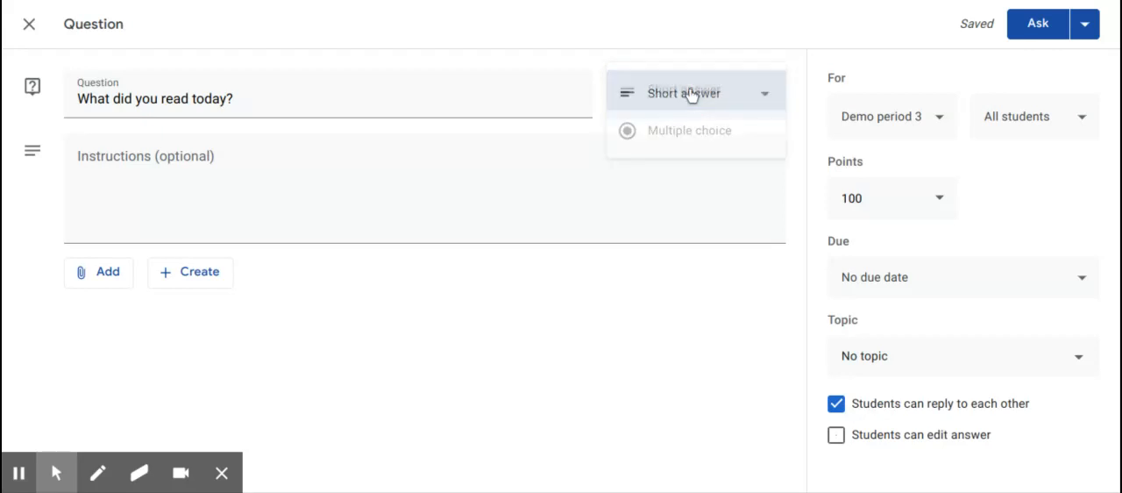
click(684, 93)
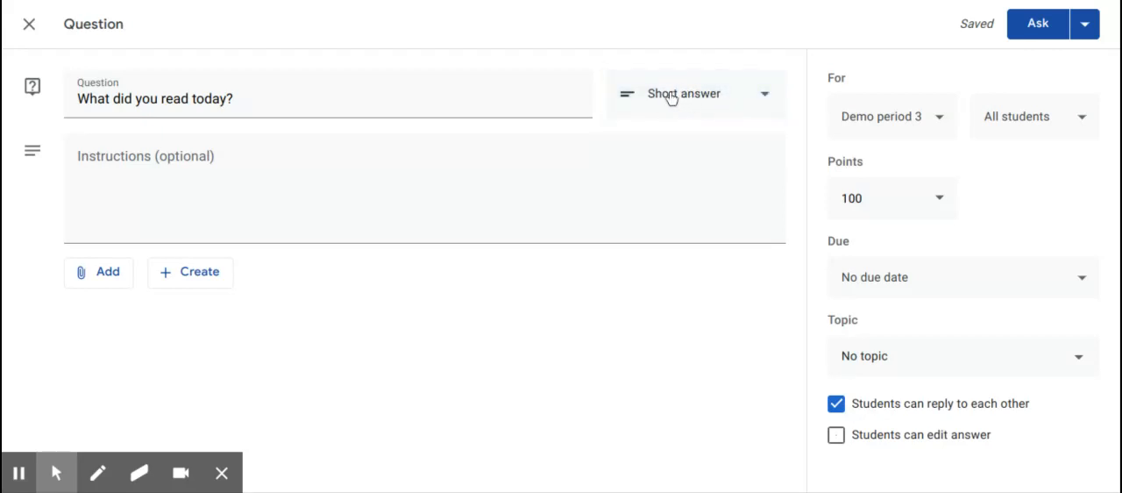
mouse_move(688, 105)
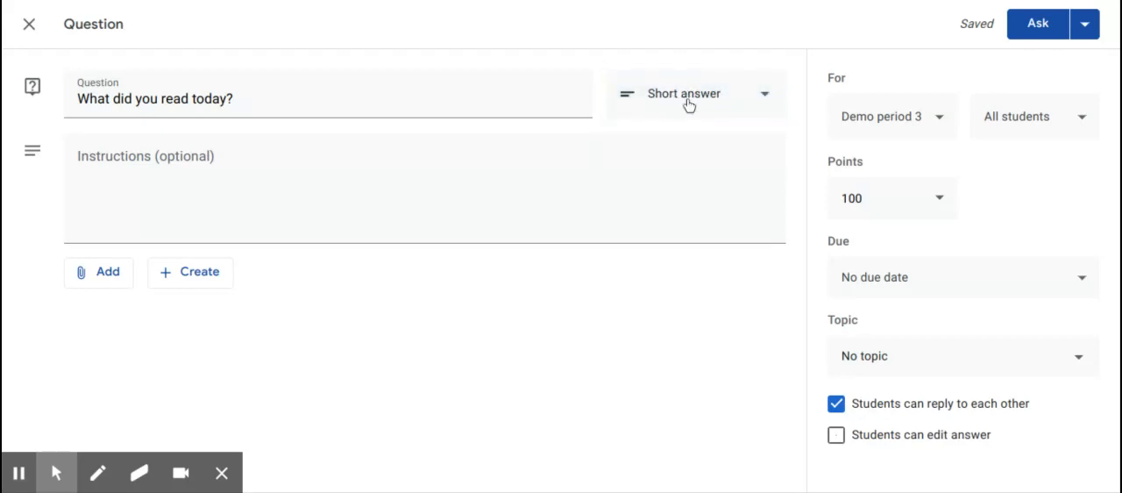
click(692, 93)
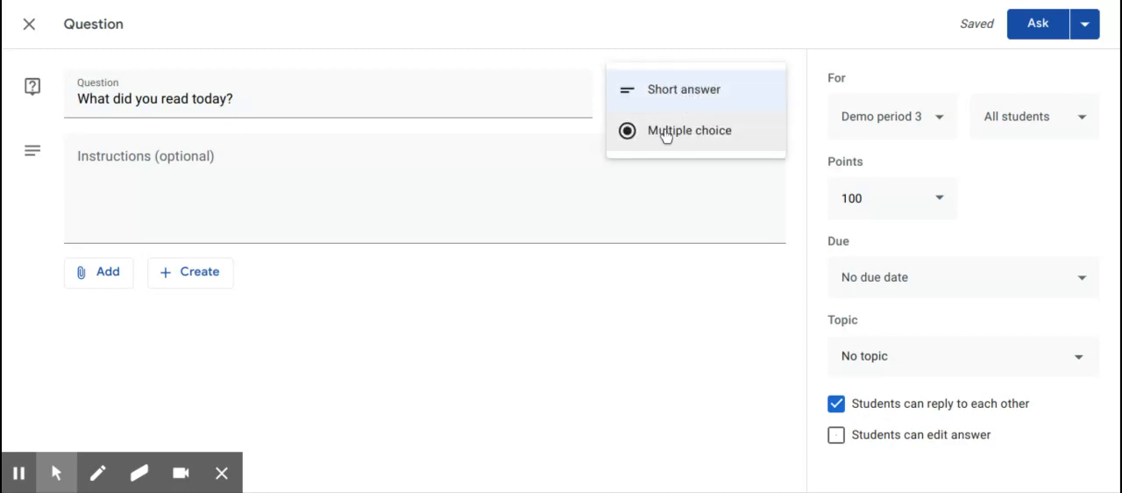
click(684, 87)
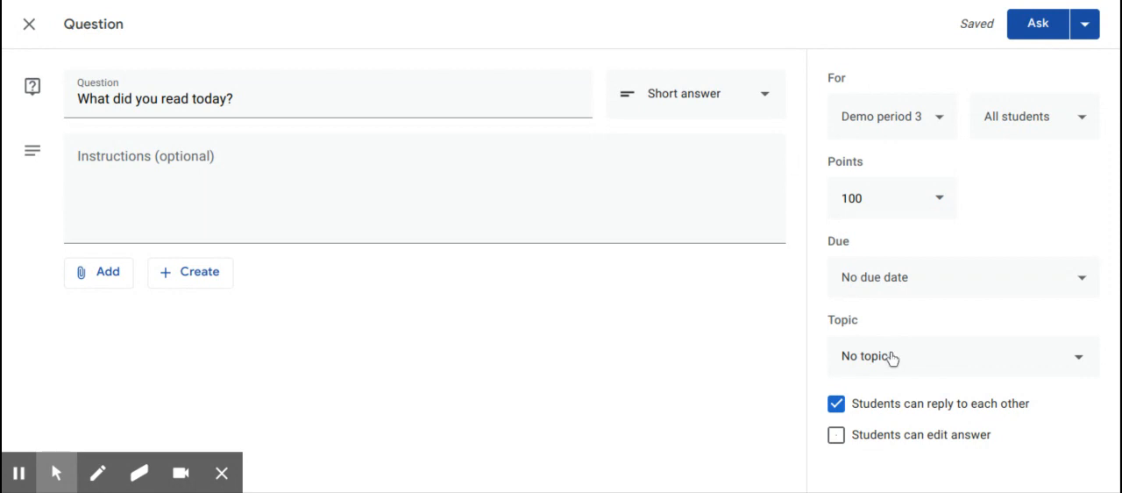
Assign the question to the Wk 3/16/2020 topic
click(961, 356)
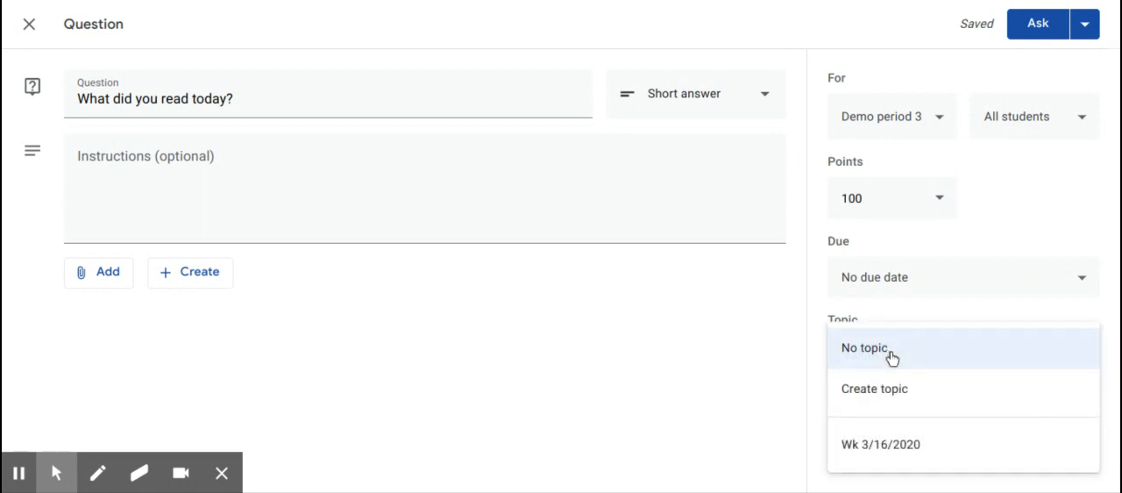
click(881, 443)
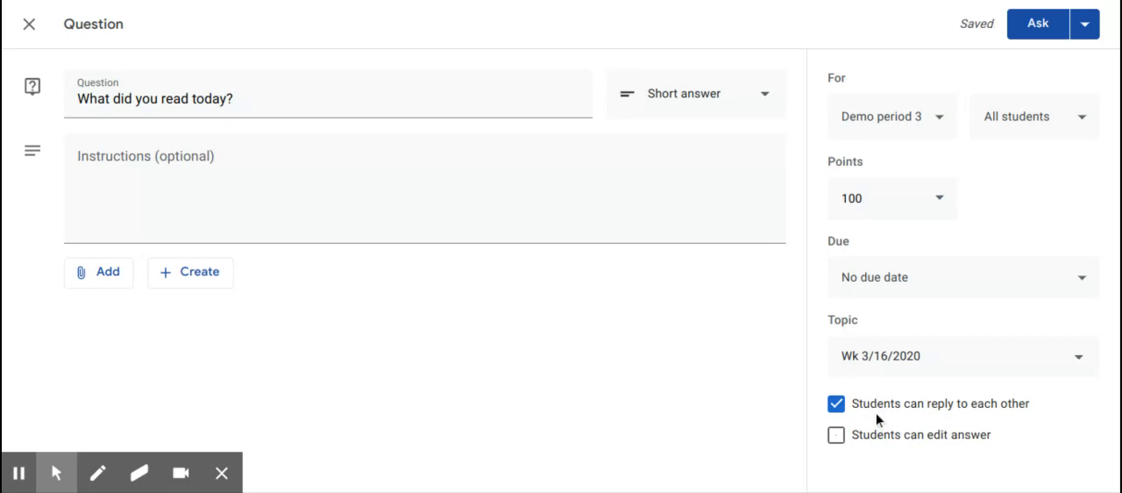
mouse_move(865, 442)
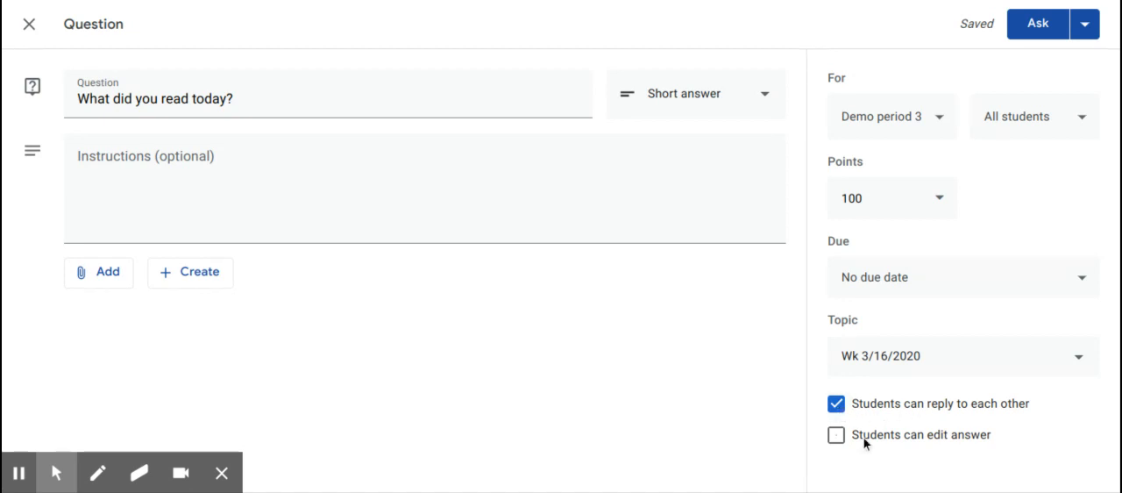
mouse_move(861, 448)
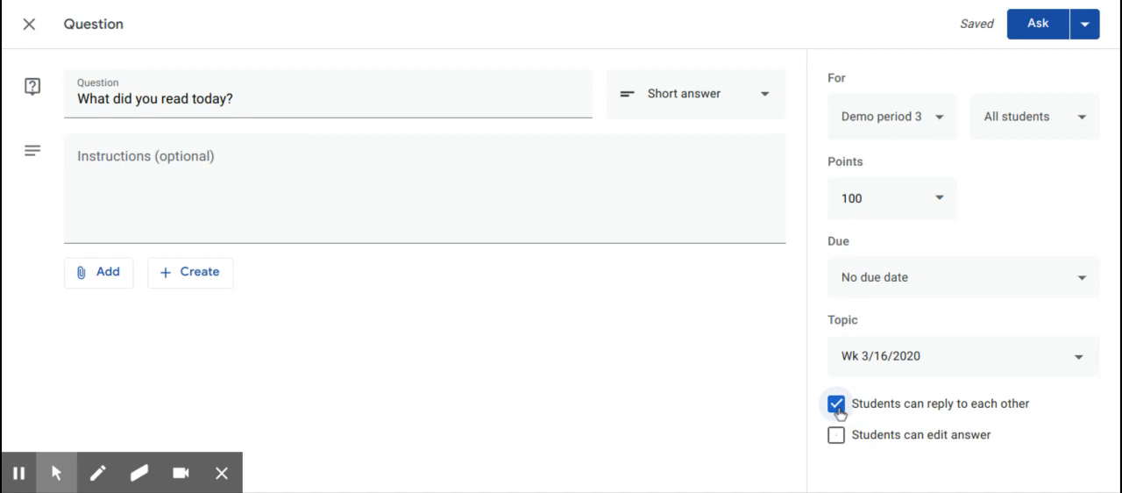
Turn off 'Students can reply to each other' for the question
click(834, 404)
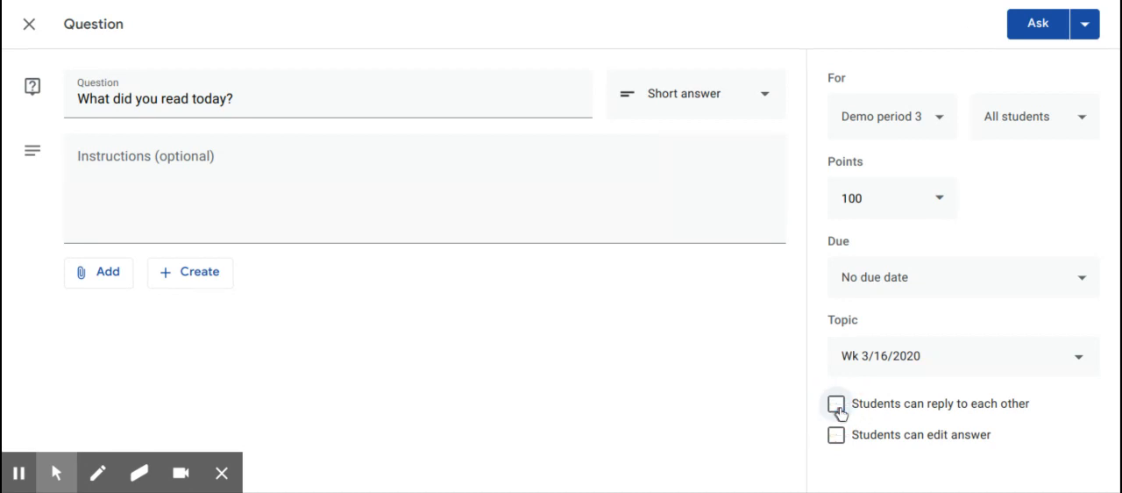
click(1038, 24)
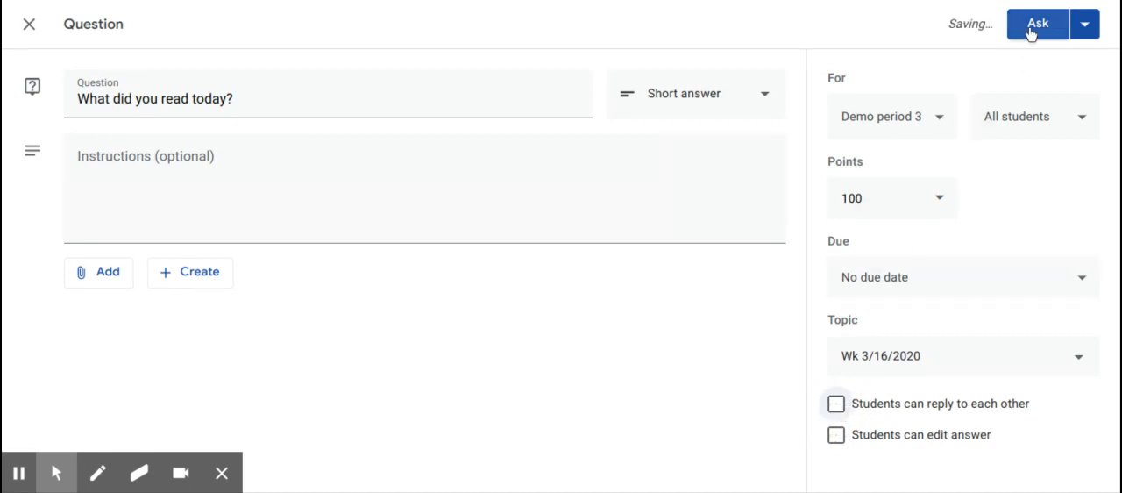
Publish the question to the class with Ask
click(1038, 24)
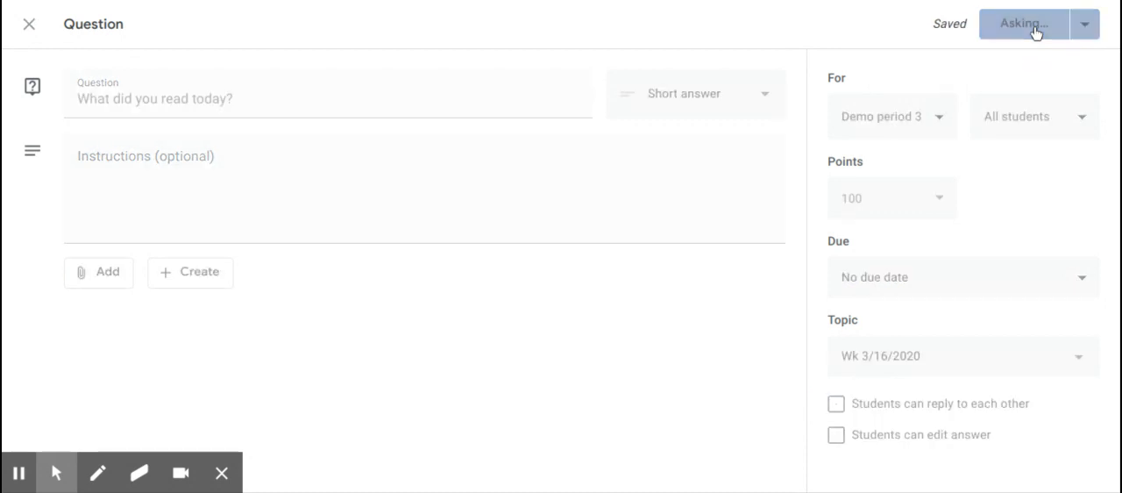
mouse_move(575, 192)
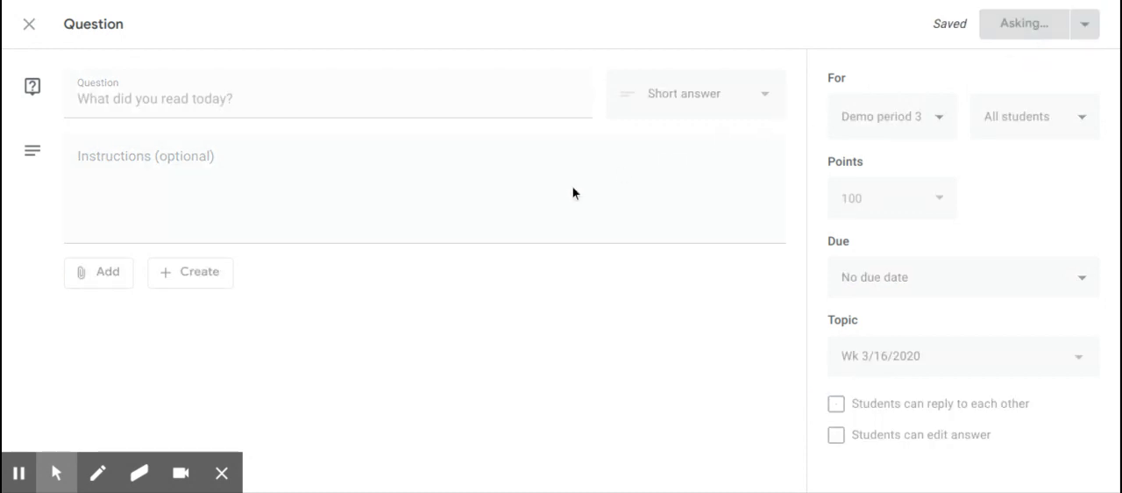